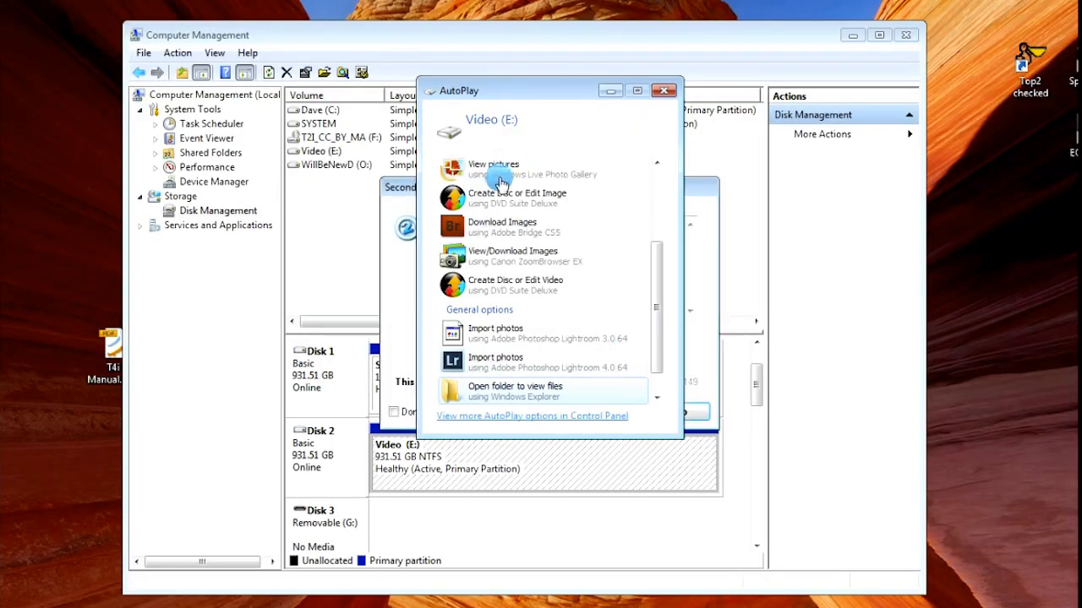
Step: Dismiss the AutoPlay prompt for Video (E:) so Disk Management shows it as a healthy NTFS partition
{"action": "left_click", "coordinate": [662, 92]}
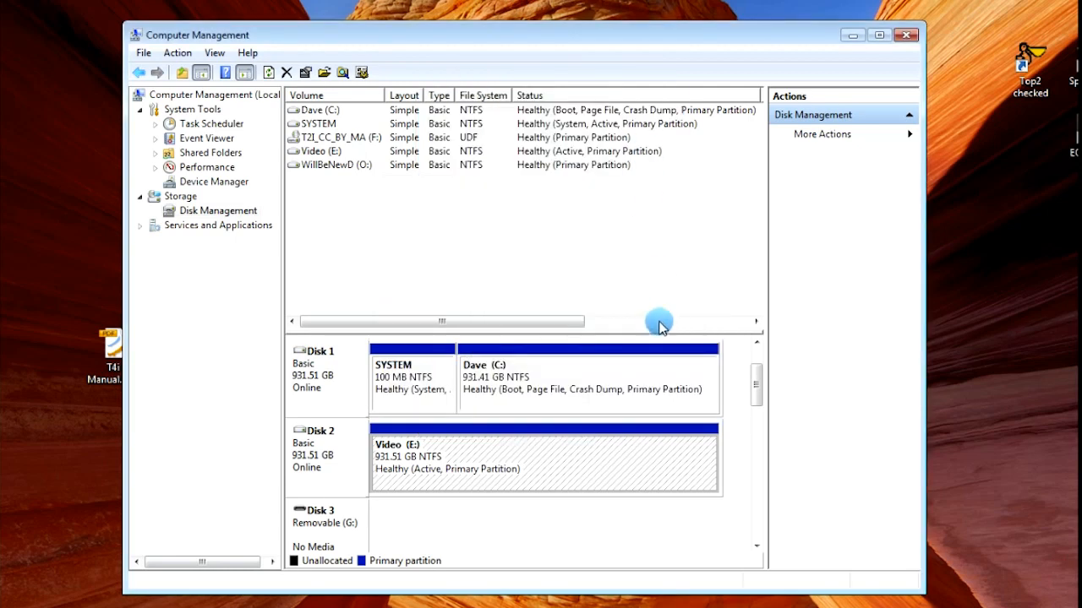